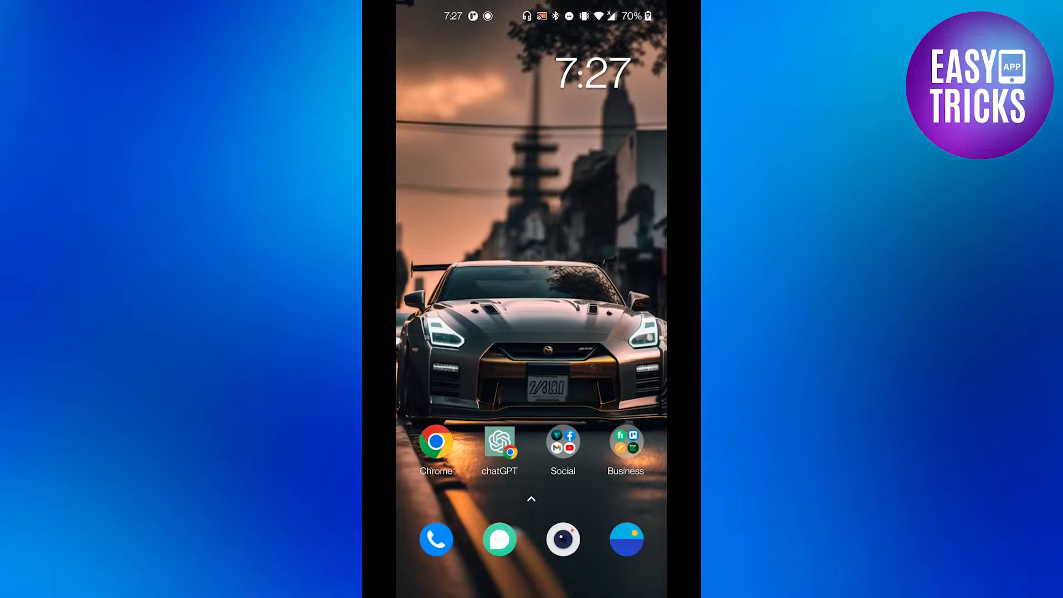
# Step: Launch Twitter from the home screen's Social folder
pyautogui.click(563, 445)
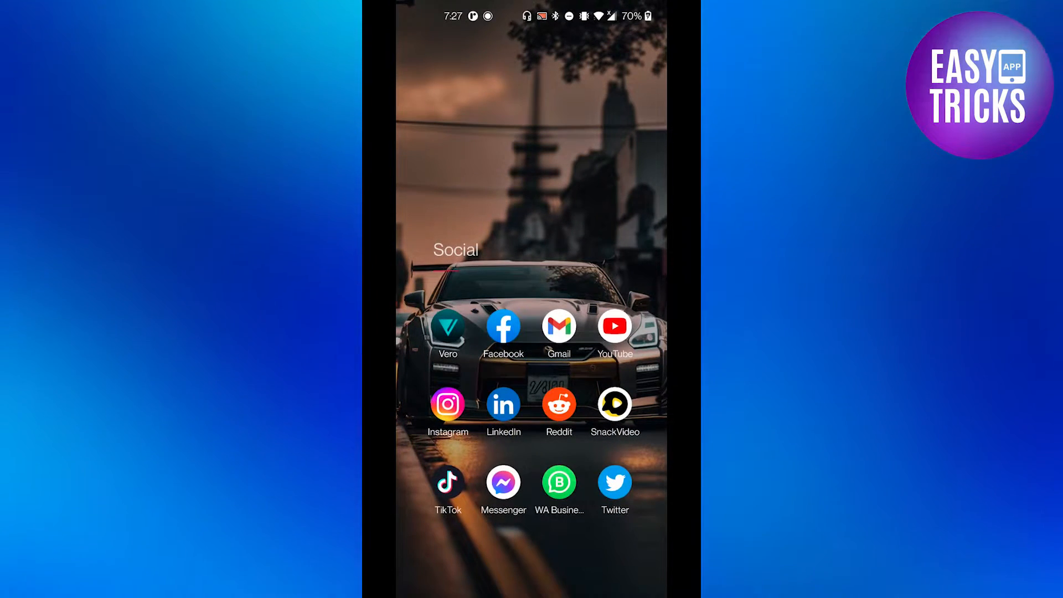
pyautogui.click(613, 481)
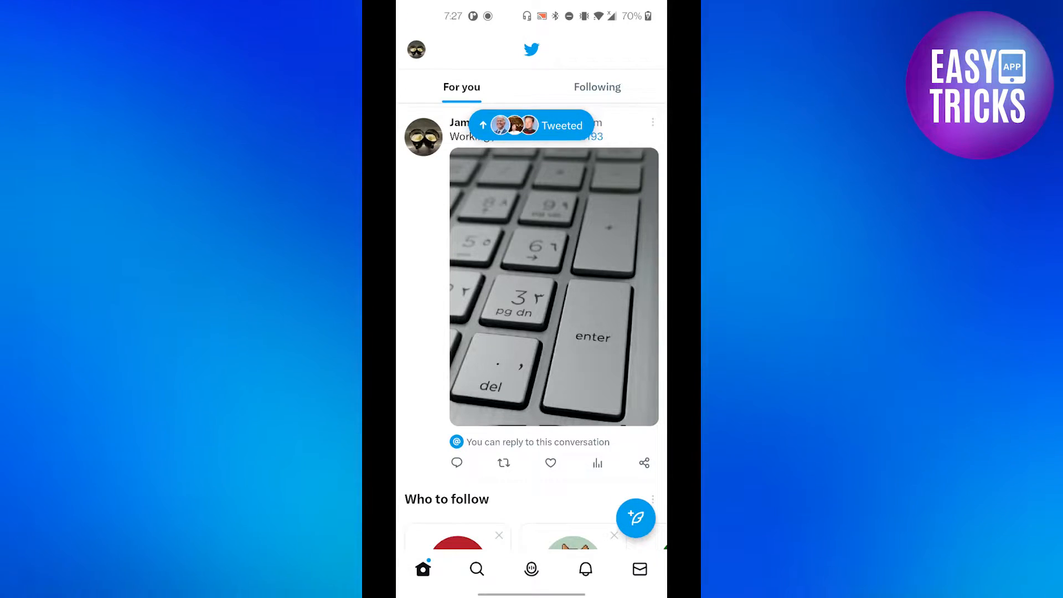
# Step: From the profile menu, go to Settings & Support, then Settings and privacy
pyautogui.click(416, 49)
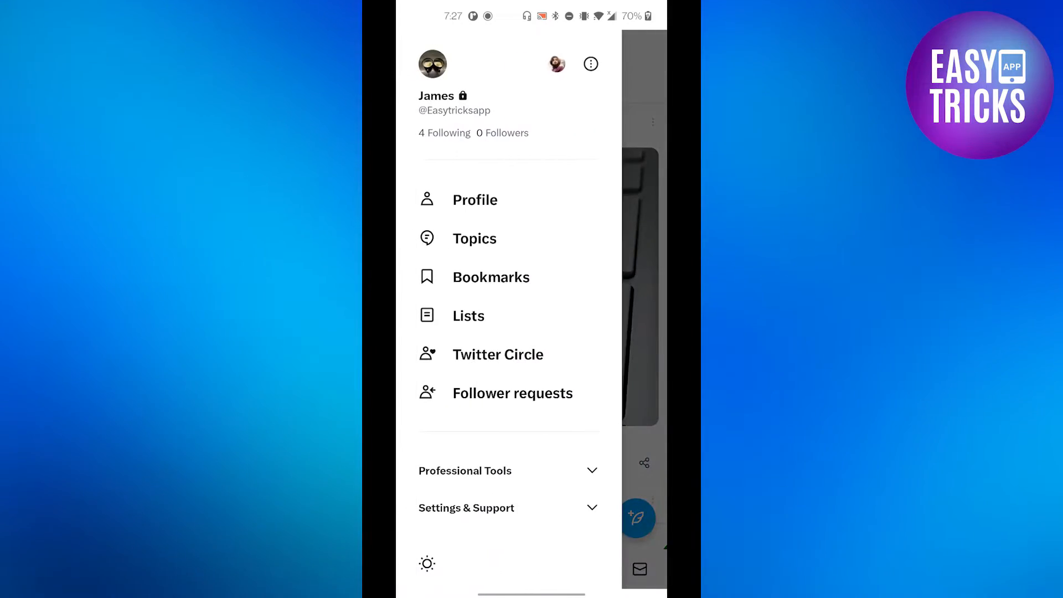
pyautogui.click(465, 507)
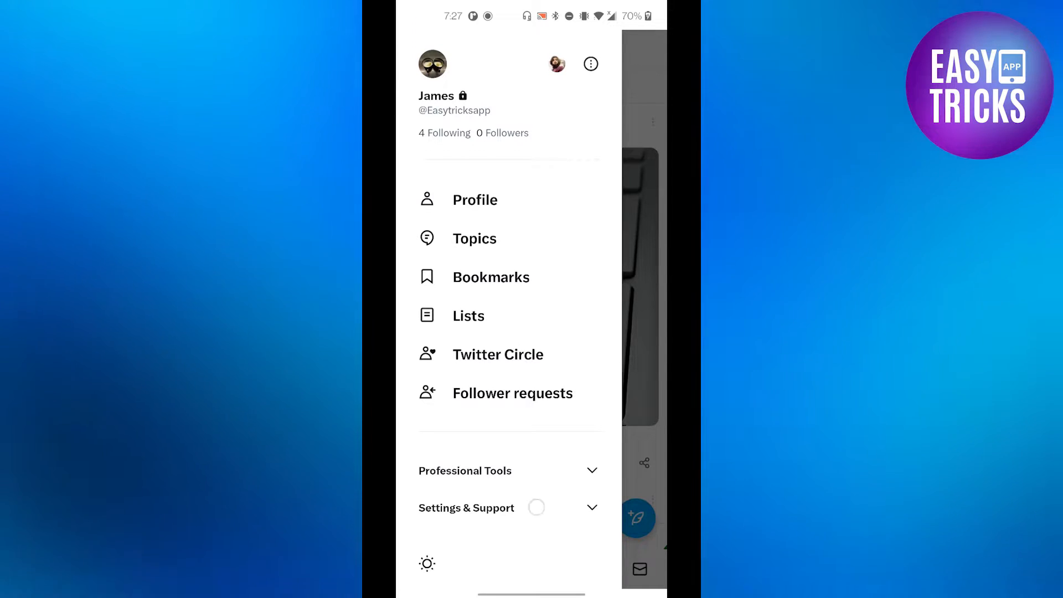
pyautogui.click(466, 508)
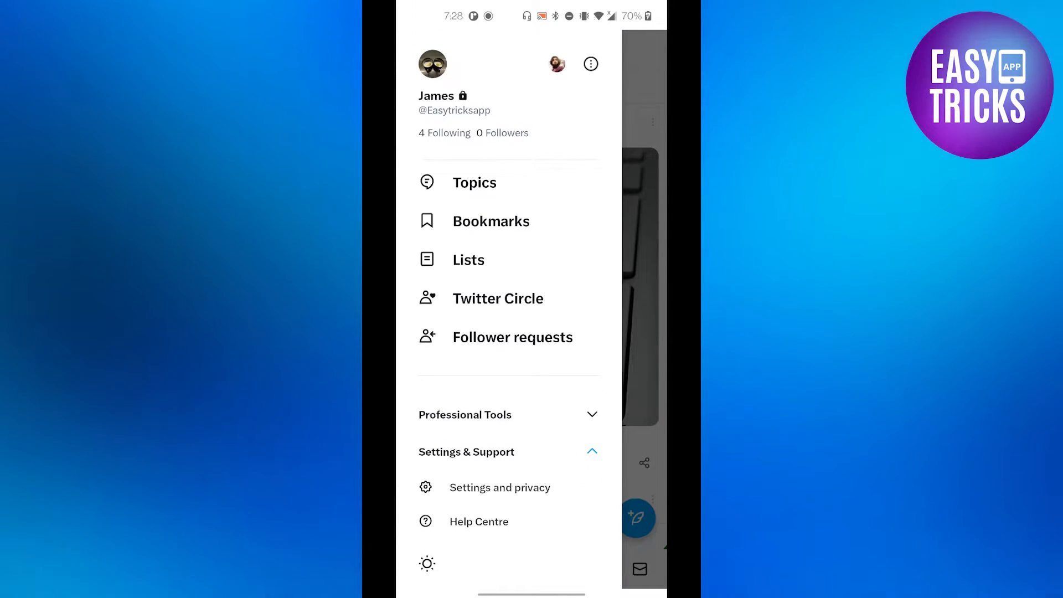
pyautogui.click(500, 487)
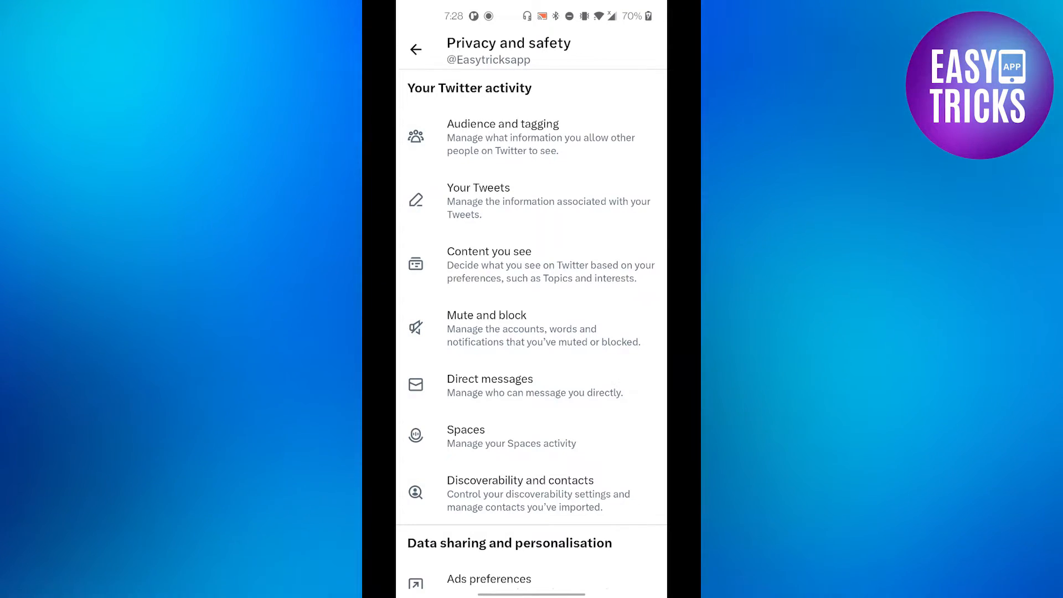
# Step: Go to Discoverability and contacts under Your Twitter activity
pyautogui.click(520, 493)
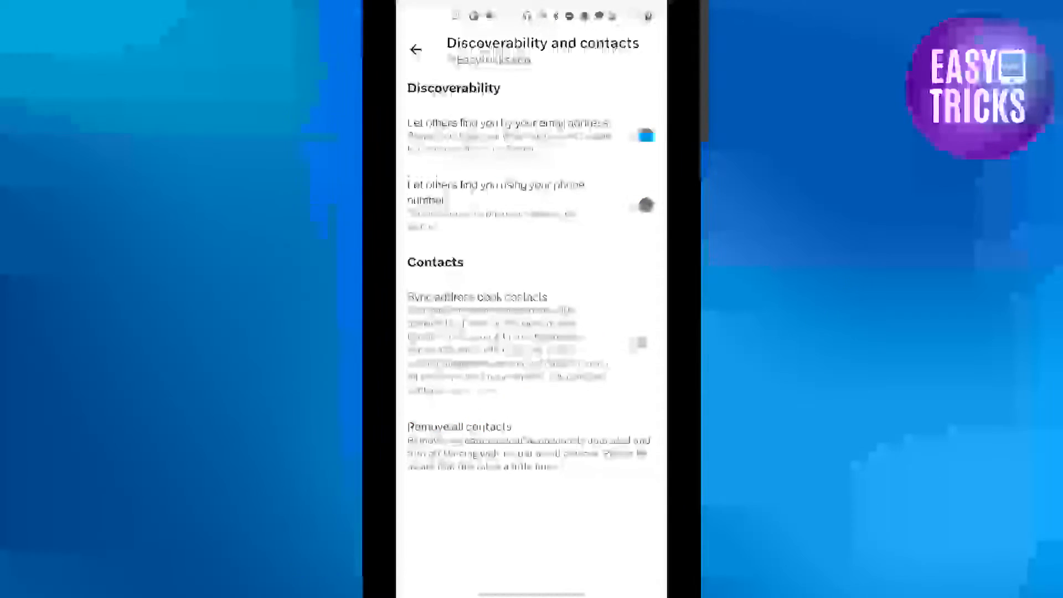
# Step: Switch on Sync address book contacts and allow Twitter contacts permission
pyautogui.click(638, 343)
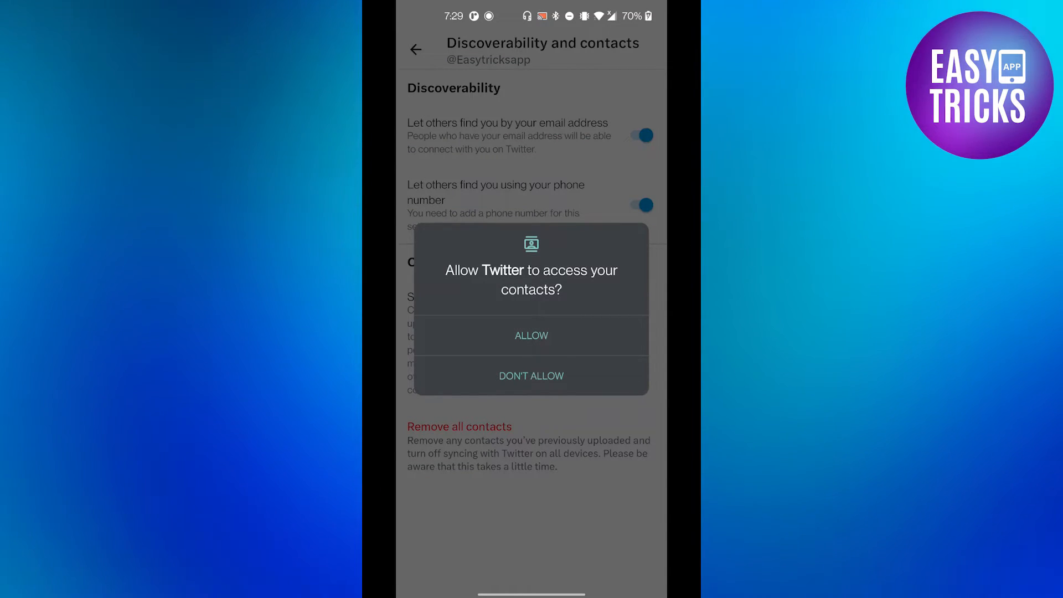
pyautogui.click(531, 335)
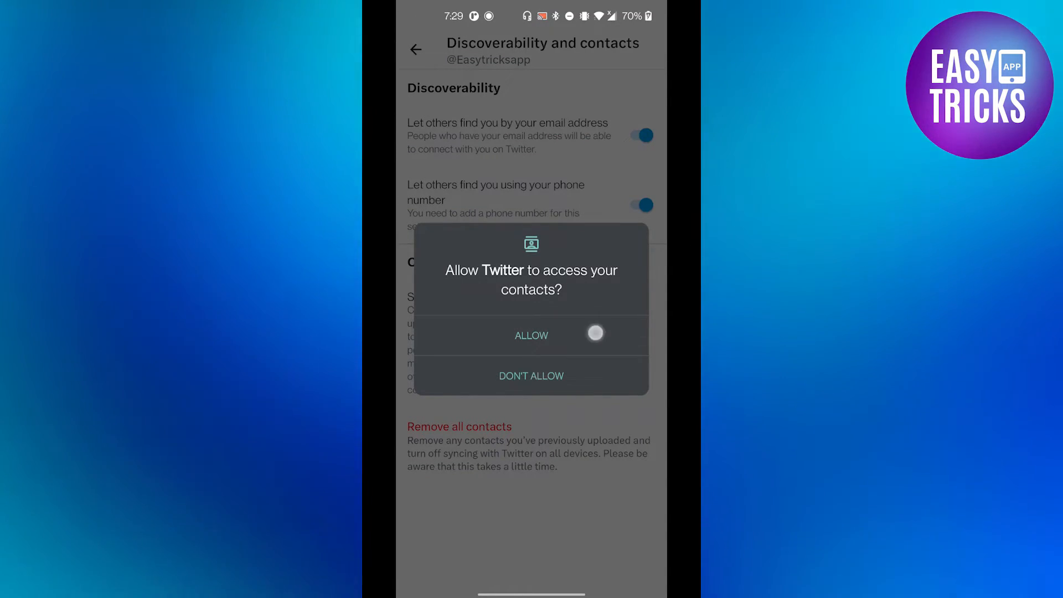
pyautogui.click(531, 335)
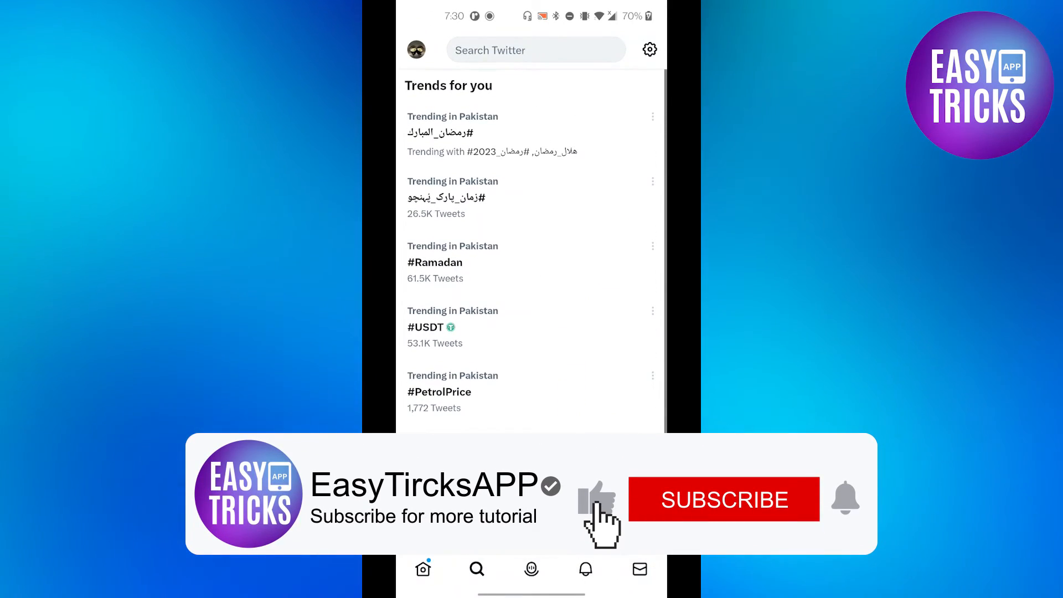
pyautogui.click(723, 500)
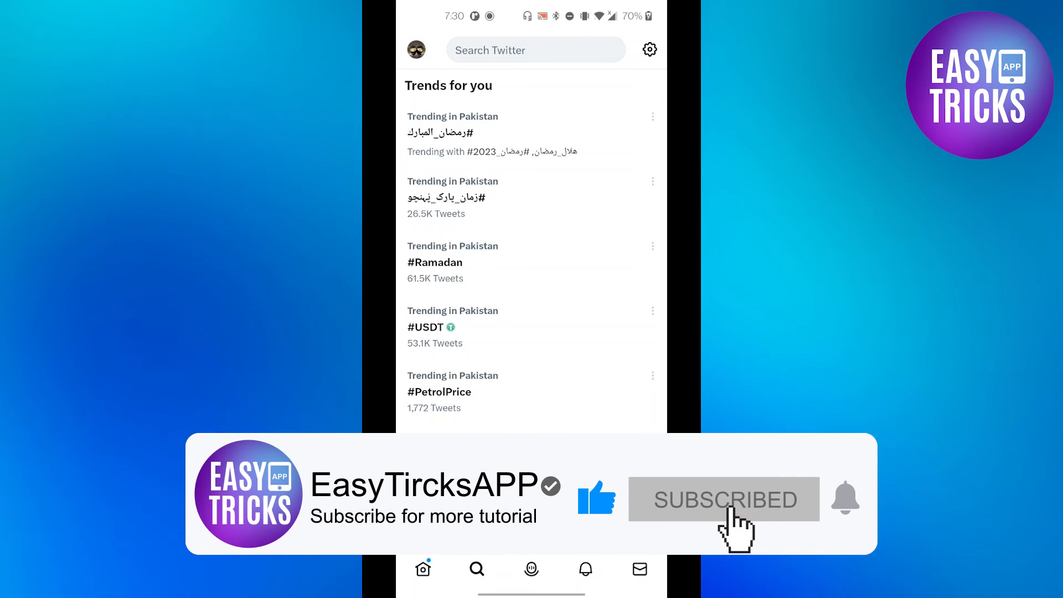